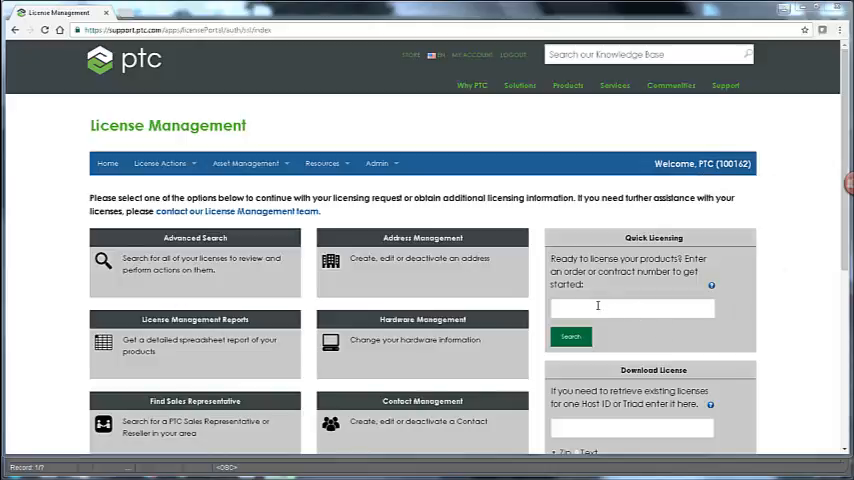
# Step: Search Quick Licensing for order number 2844155 to list its licenses
pyautogui.write('2844155')
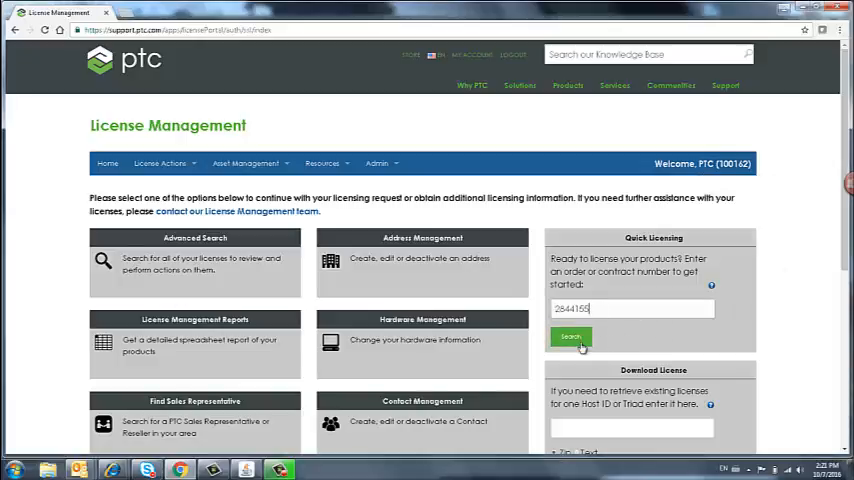
pyautogui.click(570, 337)
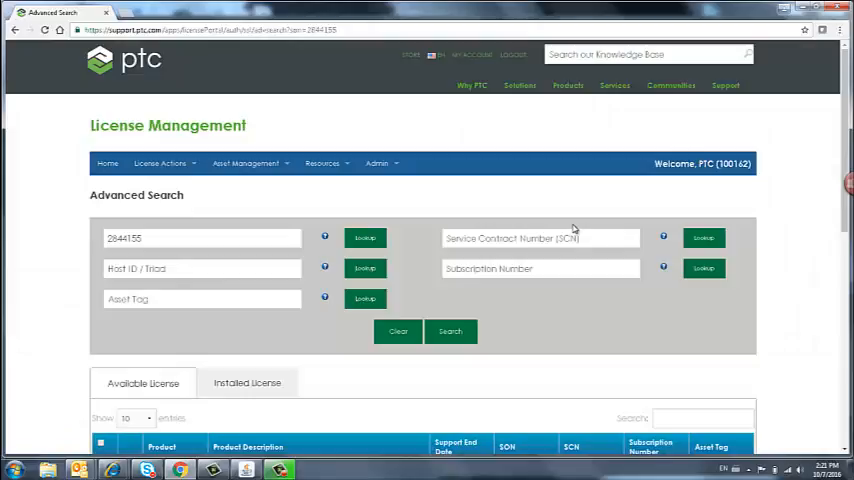
# Step: Expand the Creo Parametric package to inspect its items, then collapse it again
pyautogui.scroll(-3)
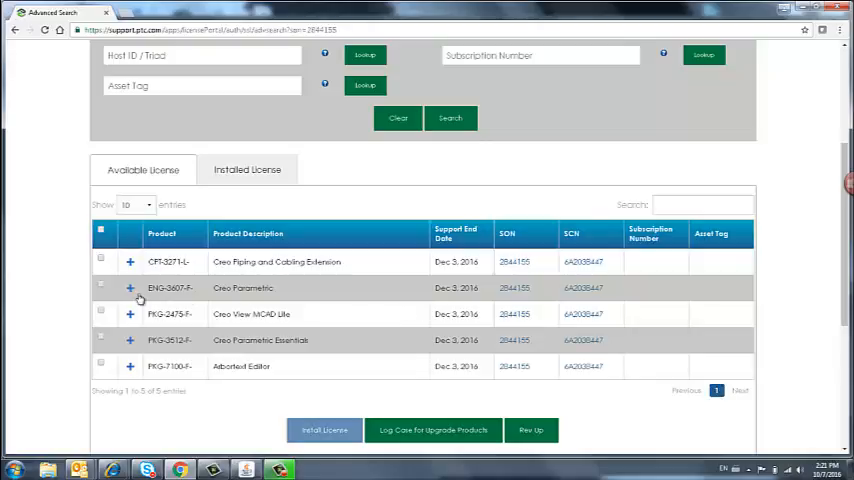
pyautogui.click(130, 288)
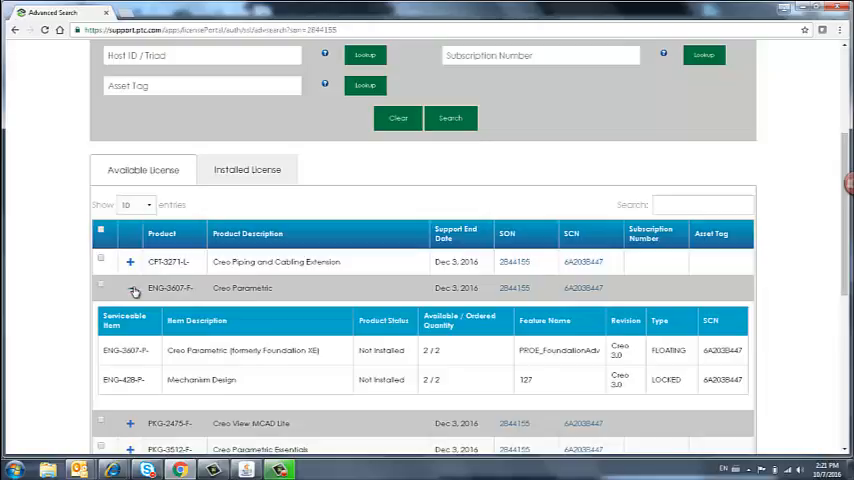
pyautogui.click(130, 287)
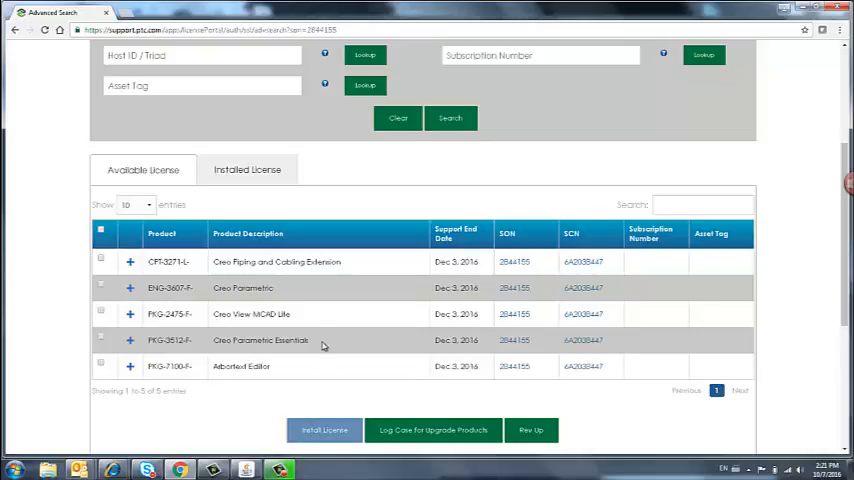
pyautogui.moveTo(103, 340)
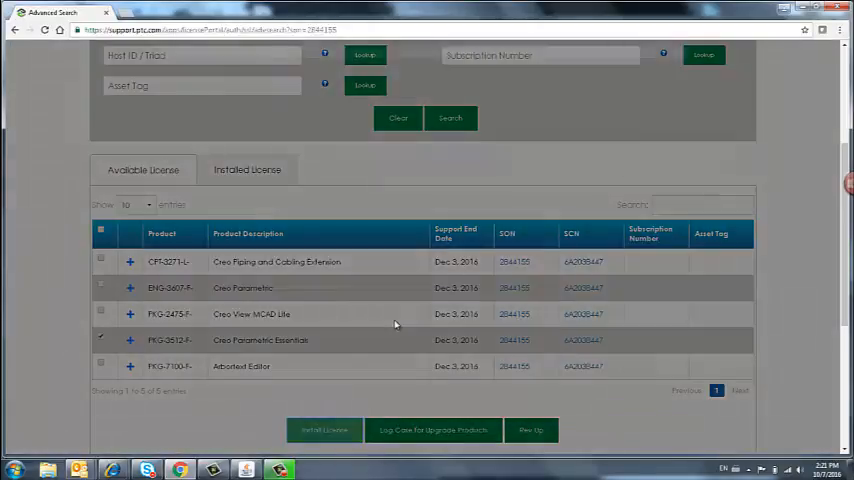
# Step: Start the Creo Parametric Essentials install with quantity 3 as a Txt license file
pyautogui.click(323, 429)
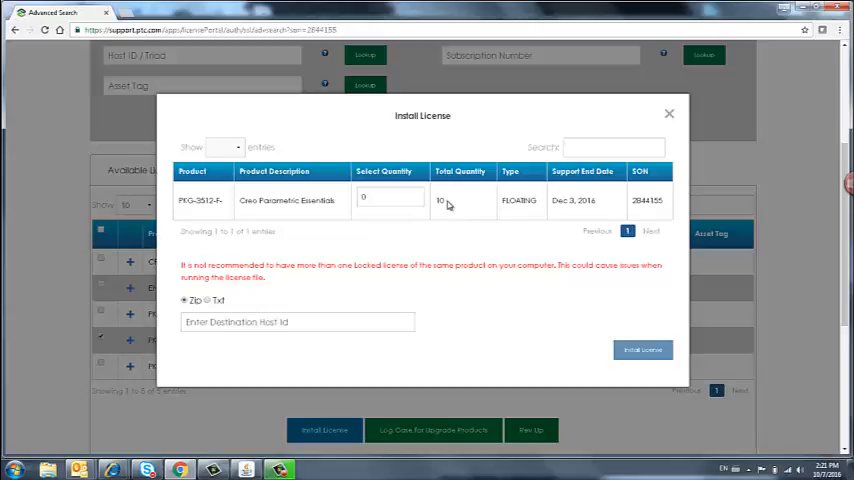
pyautogui.moveTo(527, 201)
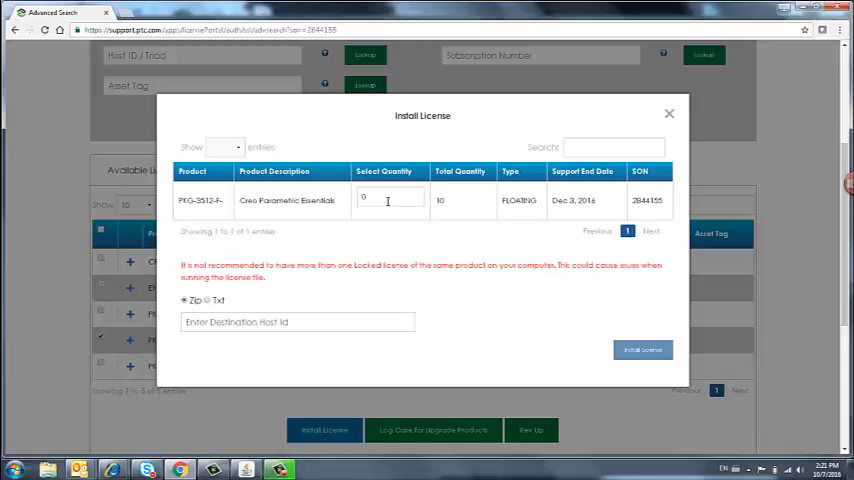
pyautogui.write('3')
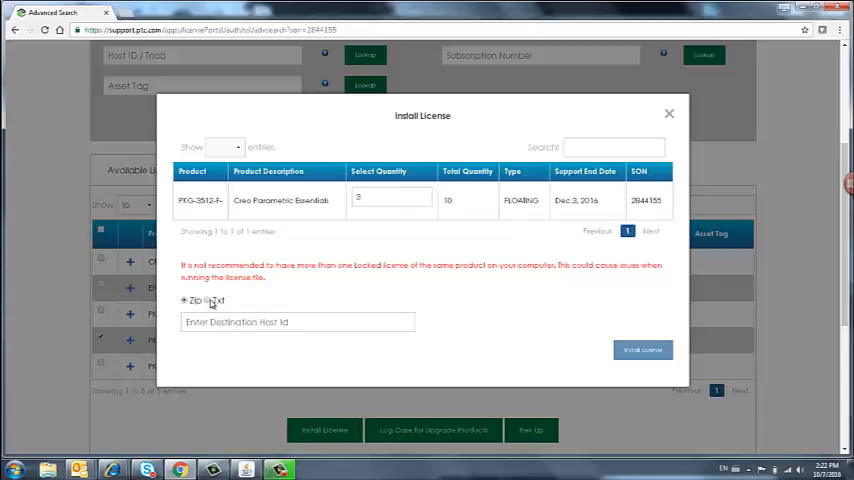
pyautogui.moveTo(260, 297)
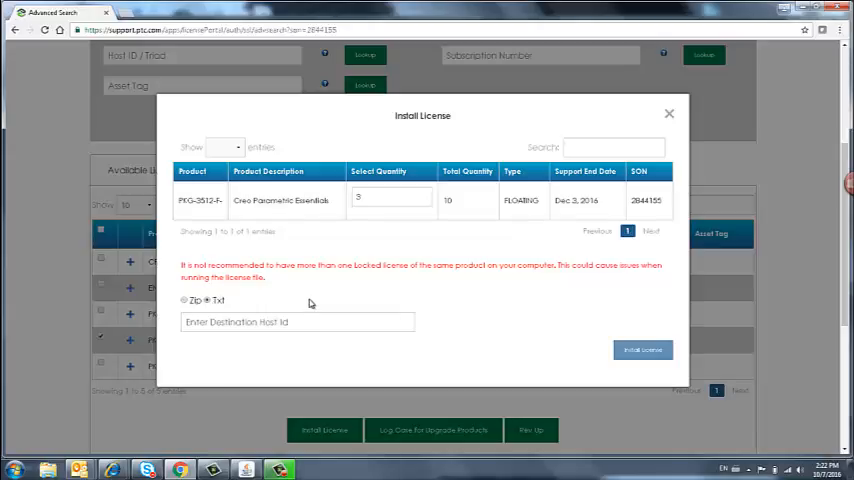
pyautogui.click(297, 321)
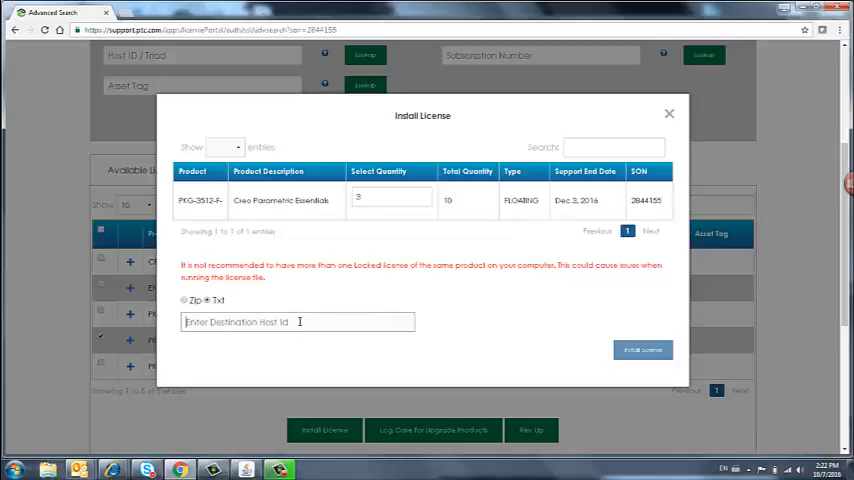
pyautogui.write('00-50-5')
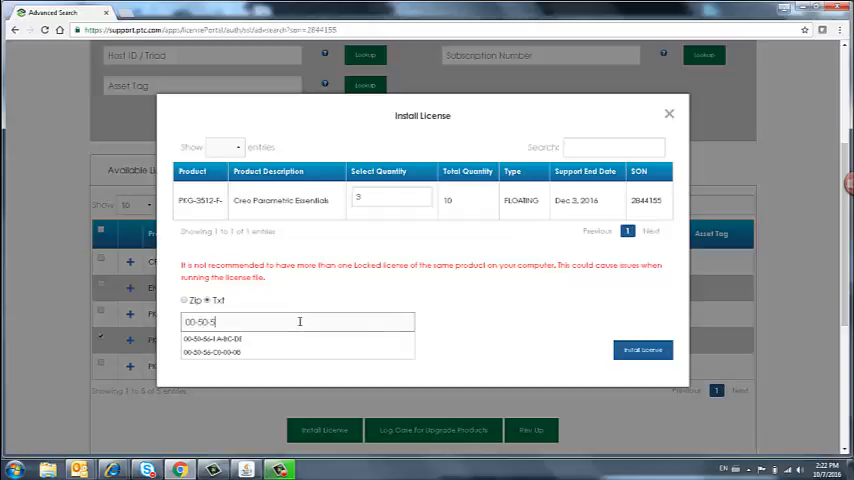
pyautogui.write('6-')
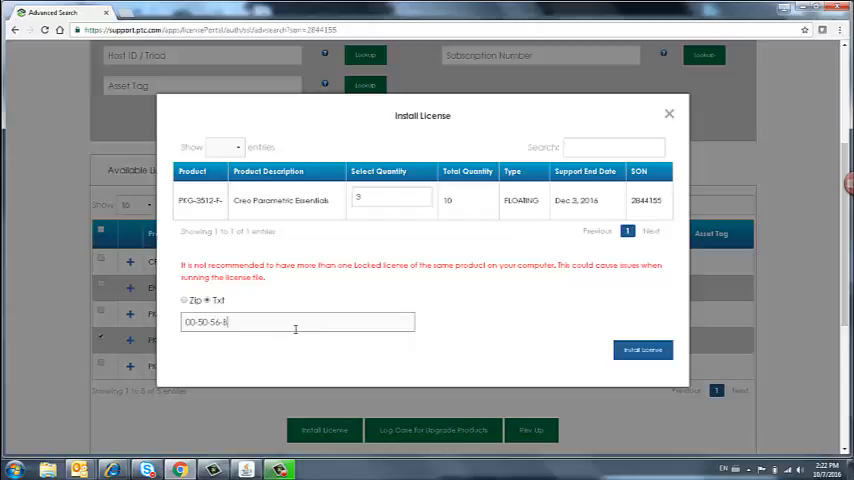
pyautogui.write('8-44')
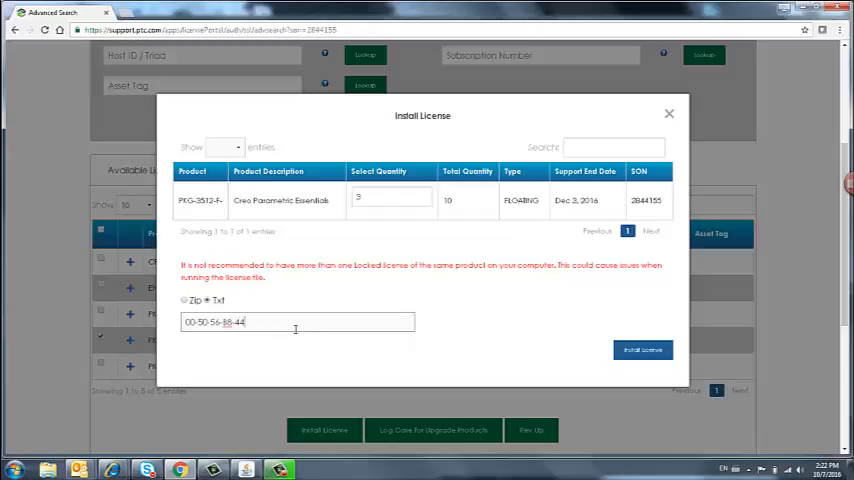
pyautogui.write('-65')
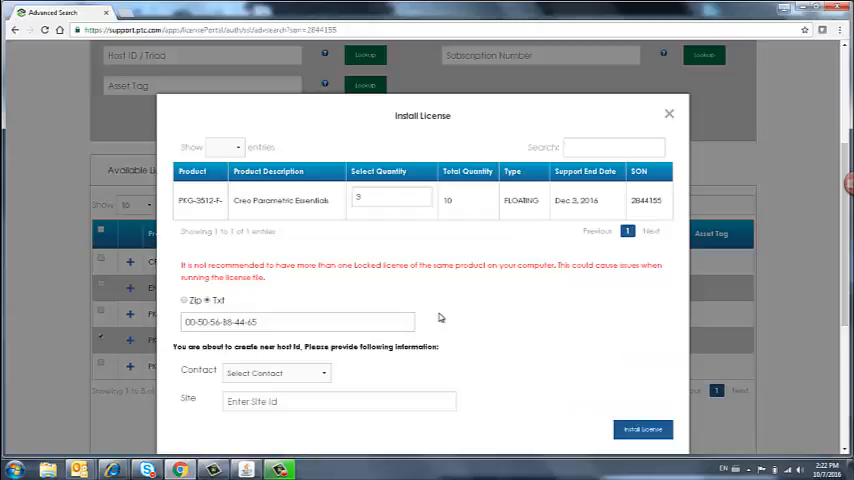
pyautogui.click(275, 373)
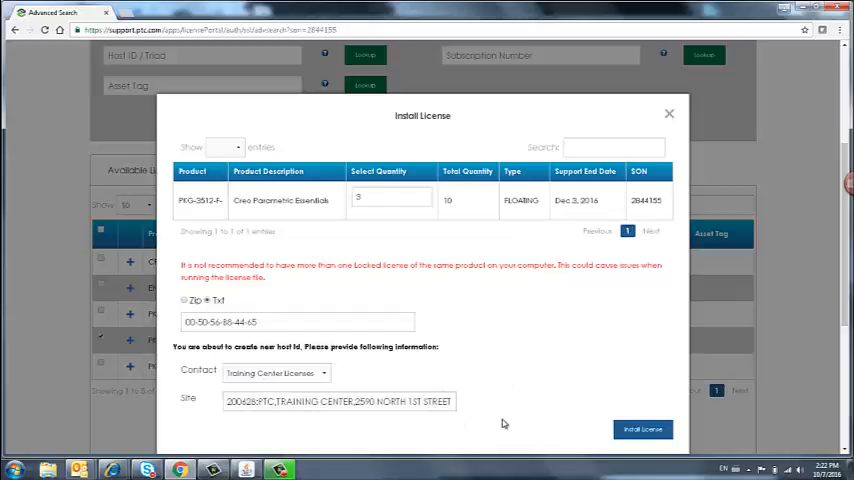
pyautogui.moveTo(643, 429)
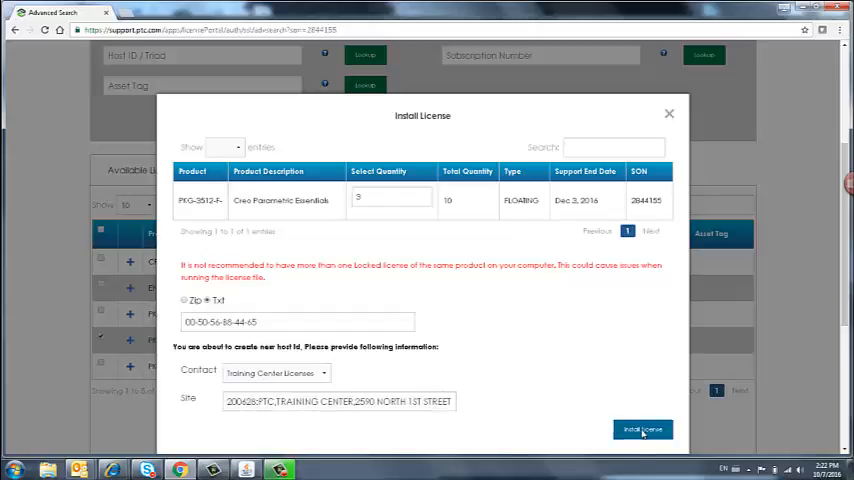
# Step: Submit and confirm the install of 3 floating Essentials seats, receiving a case number
pyautogui.click(643, 429)
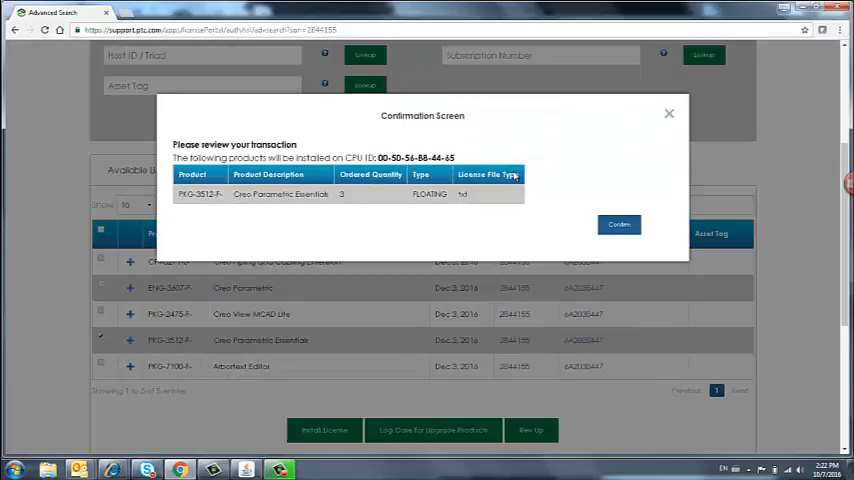
pyautogui.moveTo(345, 122)
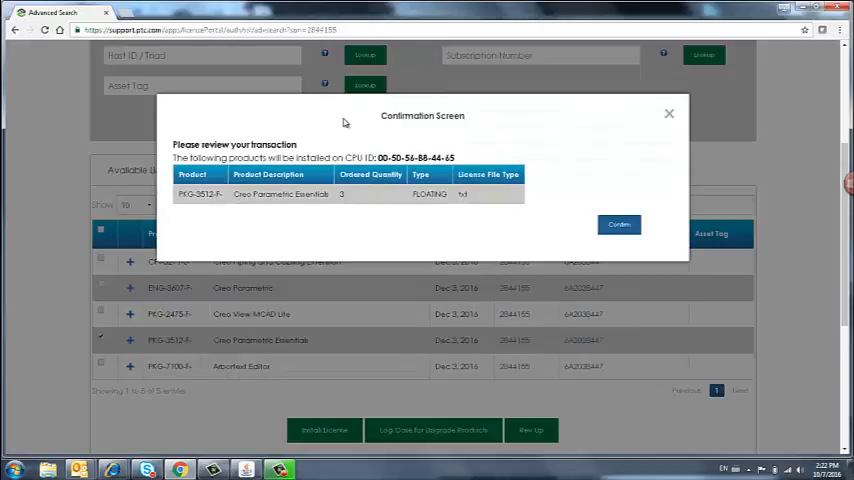
pyautogui.moveTo(239, 189)
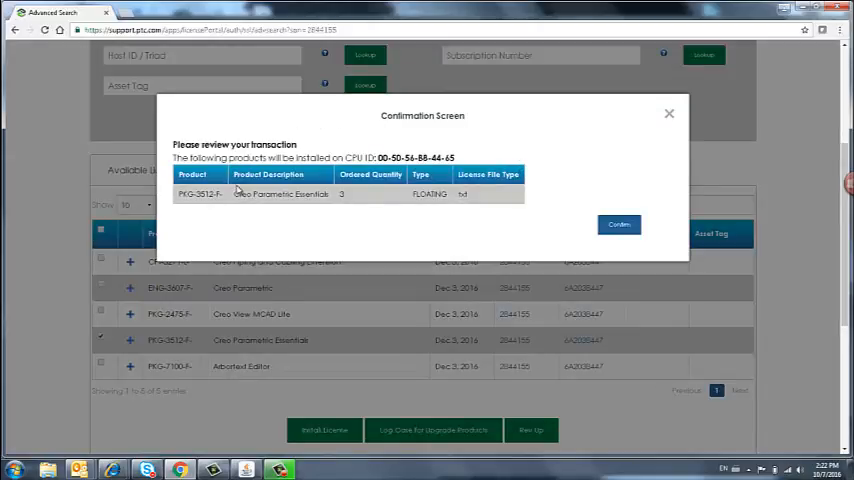
pyautogui.moveTo(329, 212)
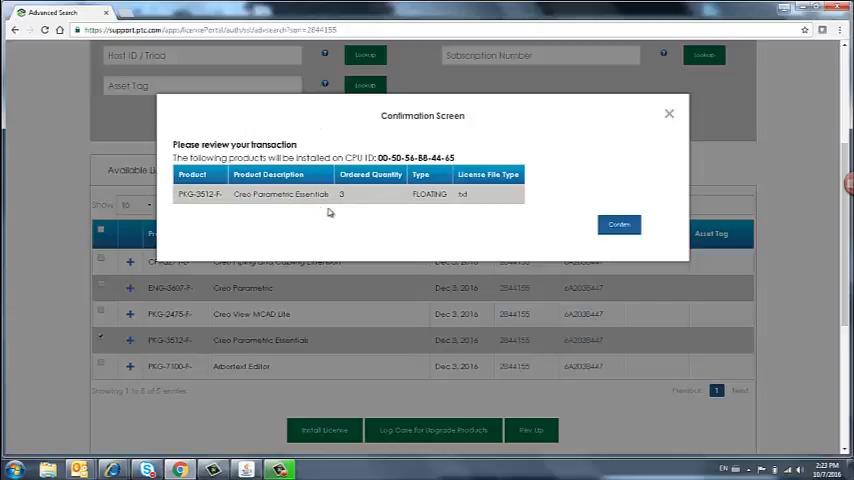
pyautogui.moveTo(353, 196)
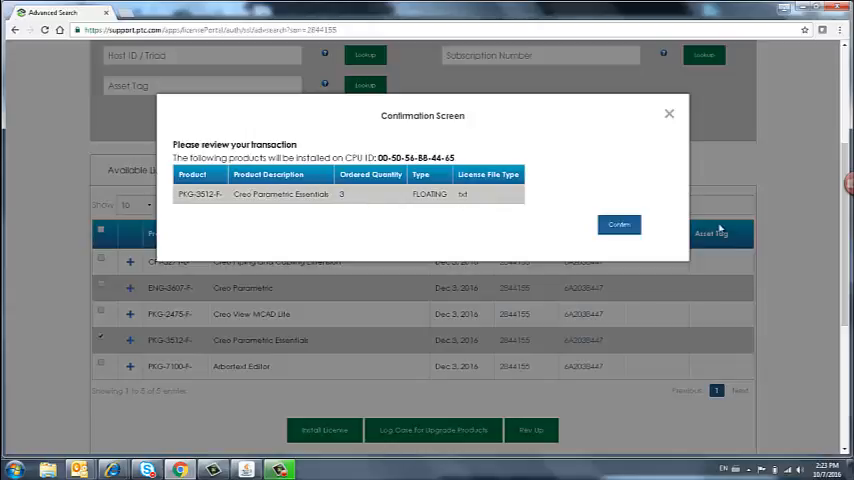
pyautogui.click(618, 224)
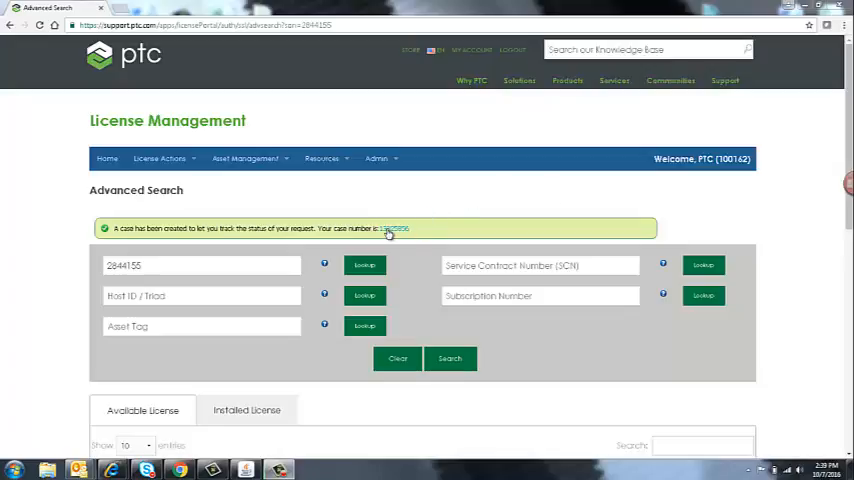
pyautogui.moveTo(450, 196)
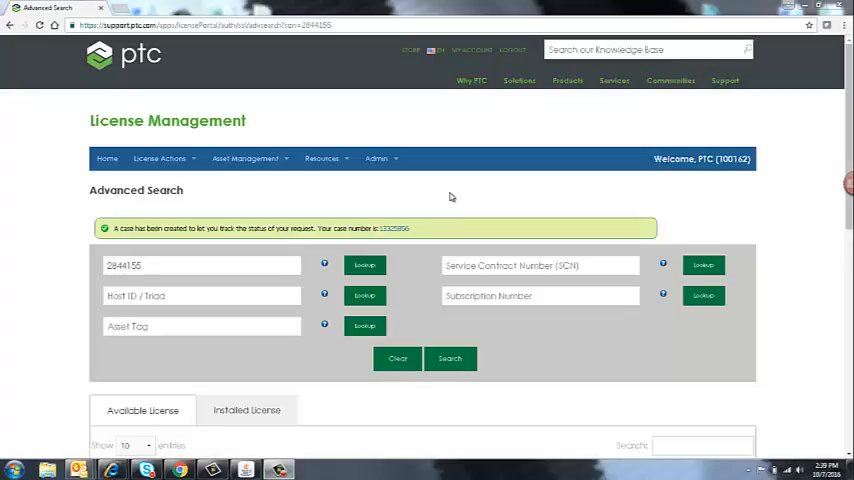
pyautogui.moveTo(447, 196)
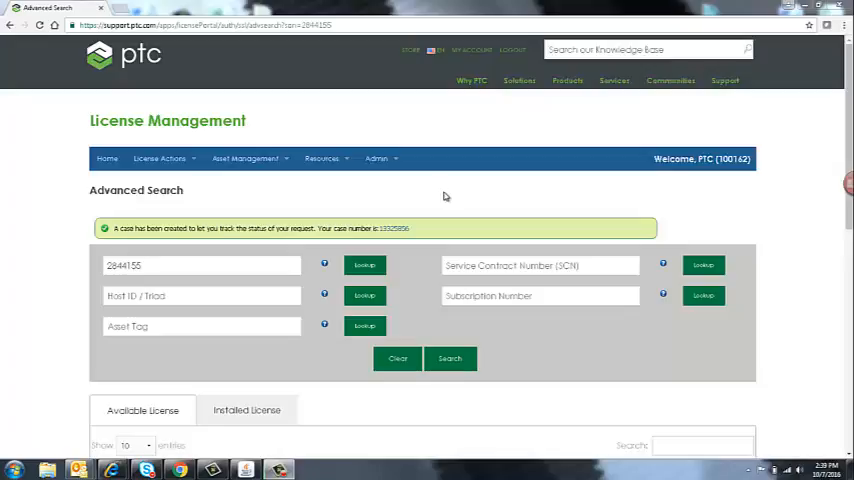